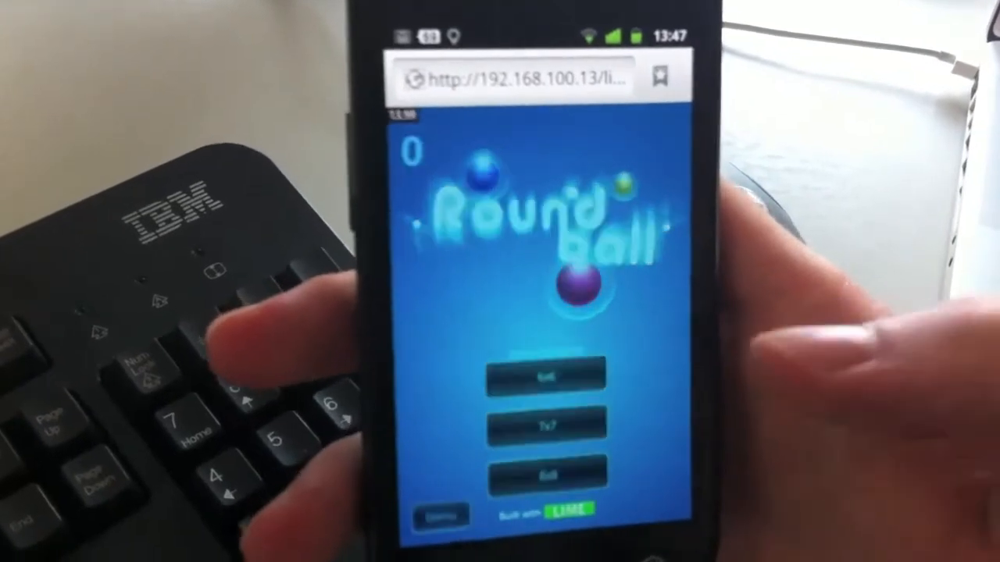
- Choose a board size on the Round Ball page to begin a game on the phone
left_click(547, 377)
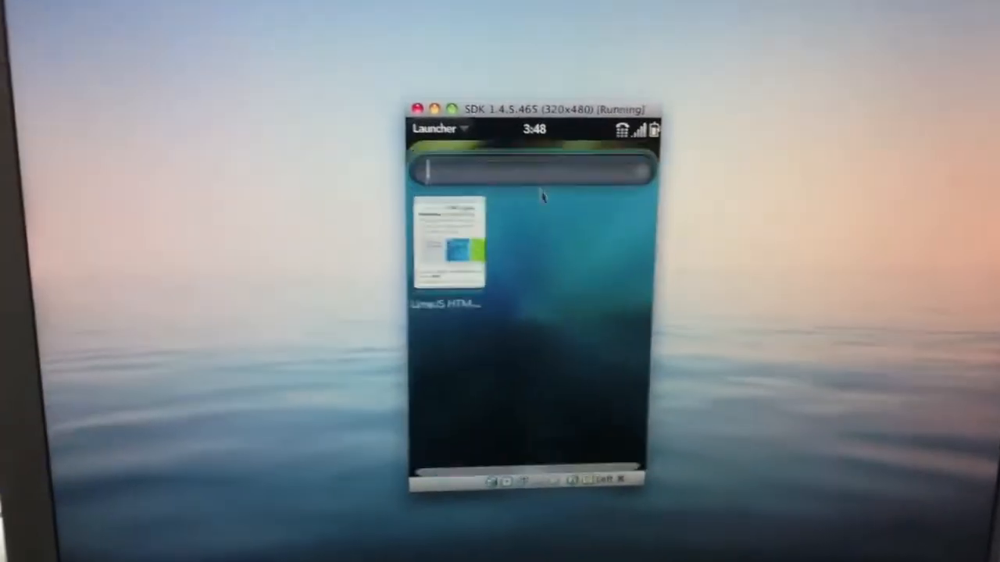
- Launch Round Ball from the webOS Launcher and choose Play Timed to reach the board sizes
left_click(450, 242)
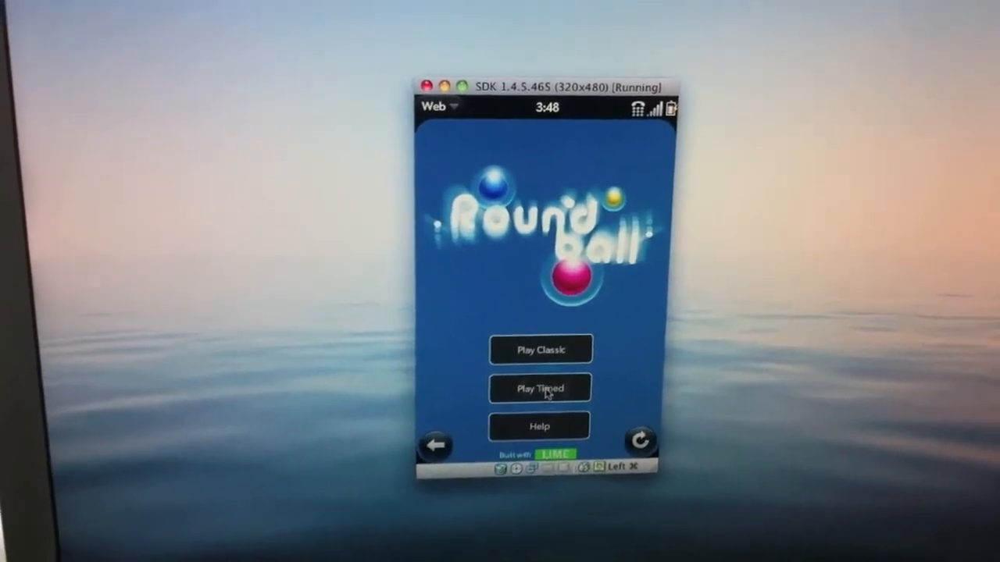
left_click(541, 388)
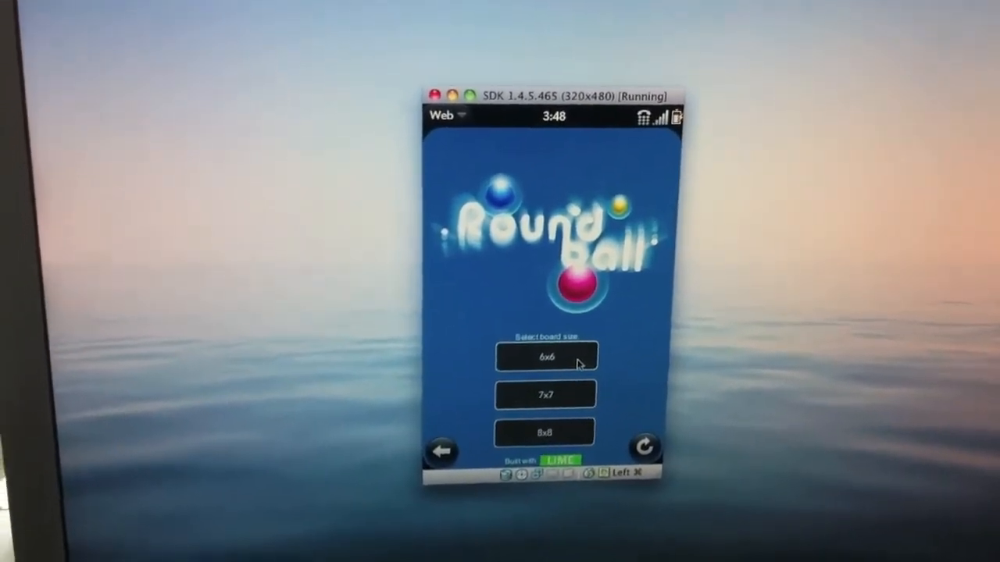
- Start a timed 6x6 board and play the first ball on the grid
left_click(545, 357)
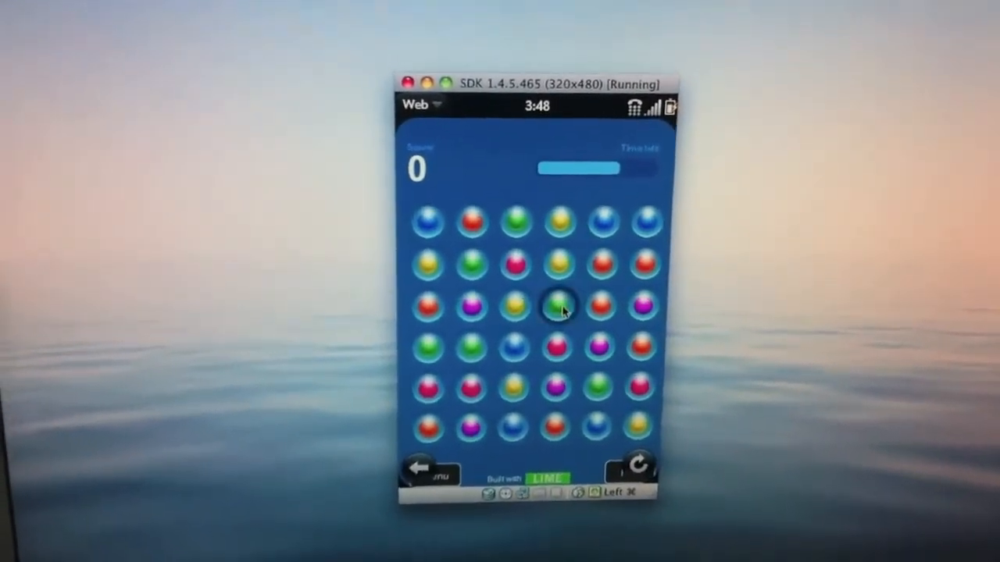
left_click(560, 304)
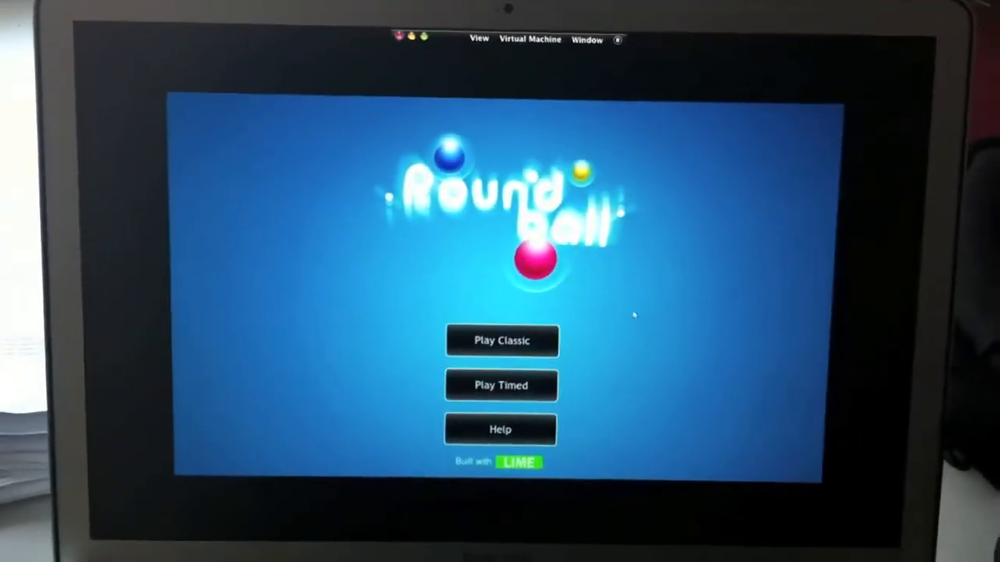
- Choose Play Timed and the 6x6 board to start a game at score 0
left_click(501, 340)
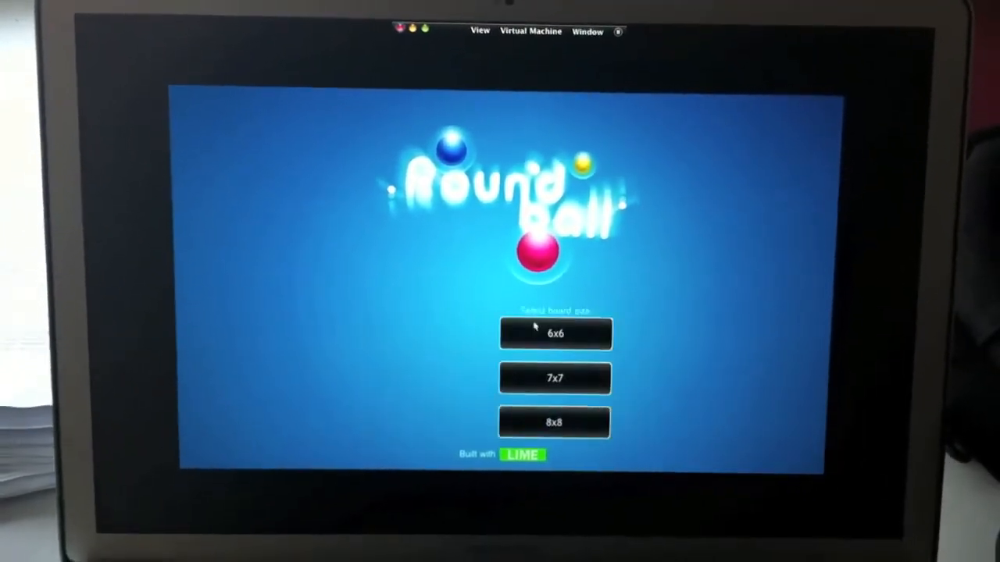
left_click(555, 334)
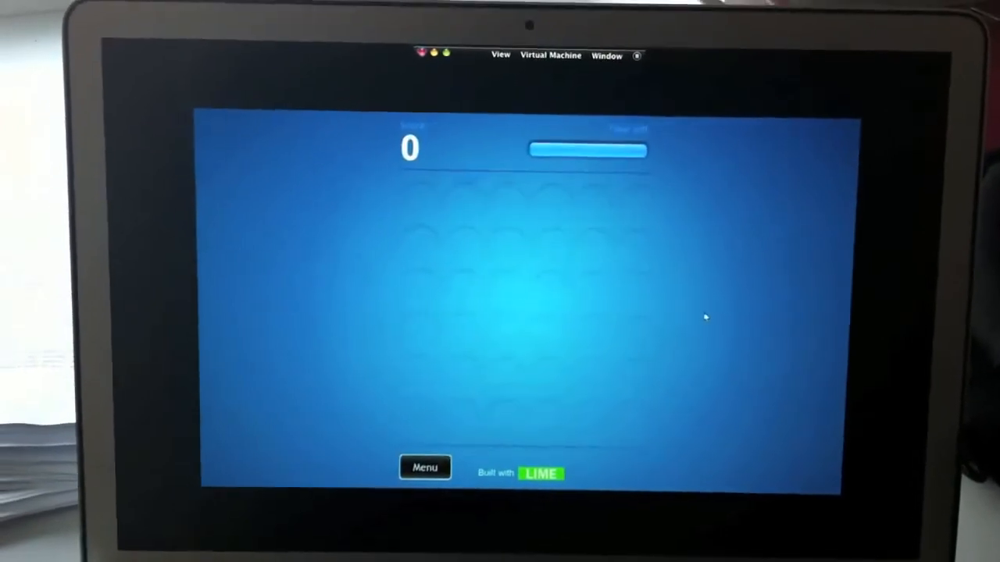